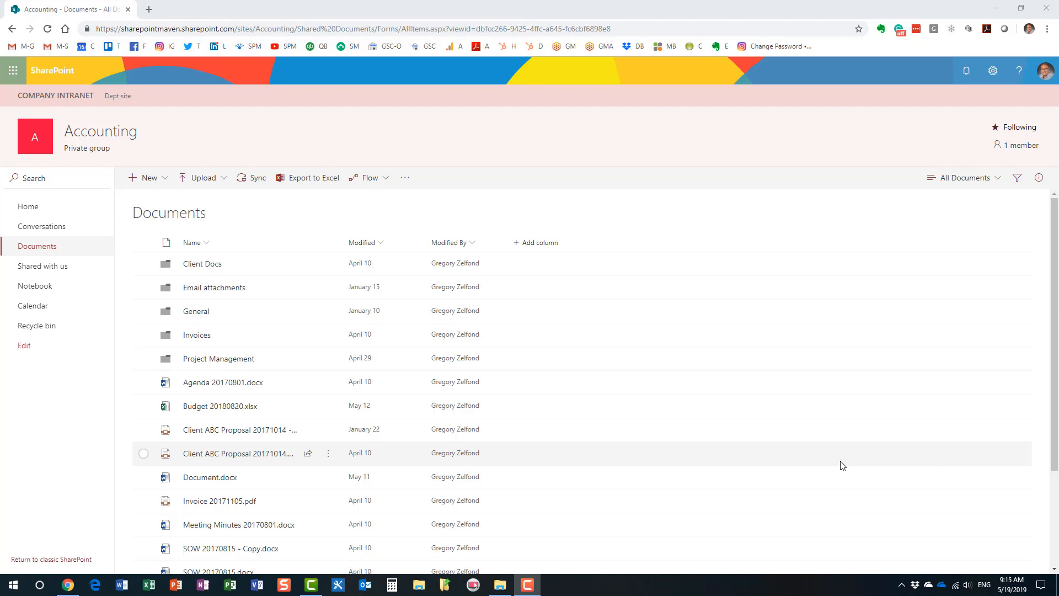
pyautogui.moveTo(279, 134)
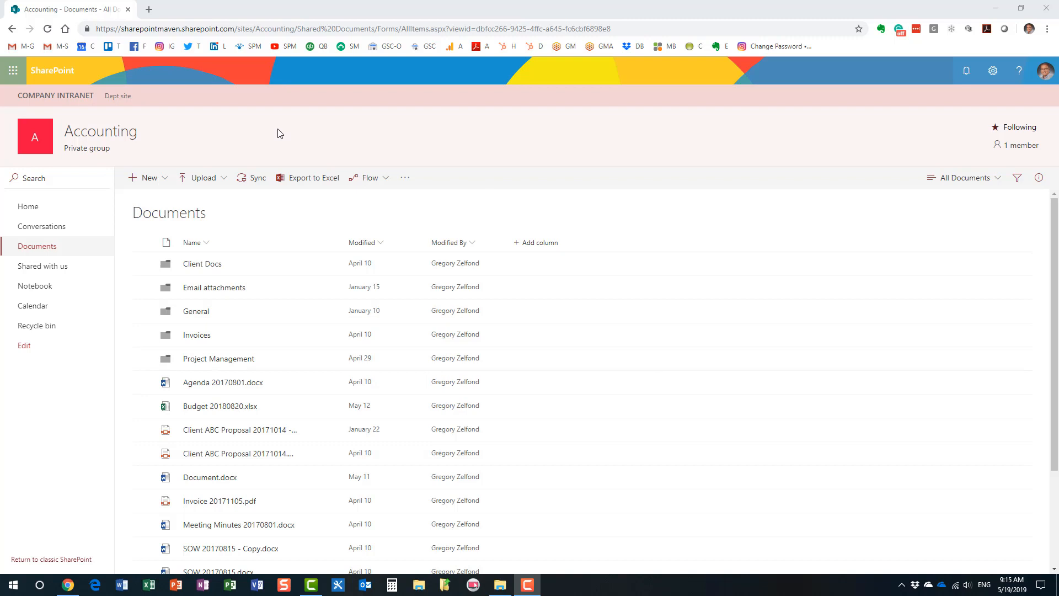
pyautogui.moveTo(444, 151)
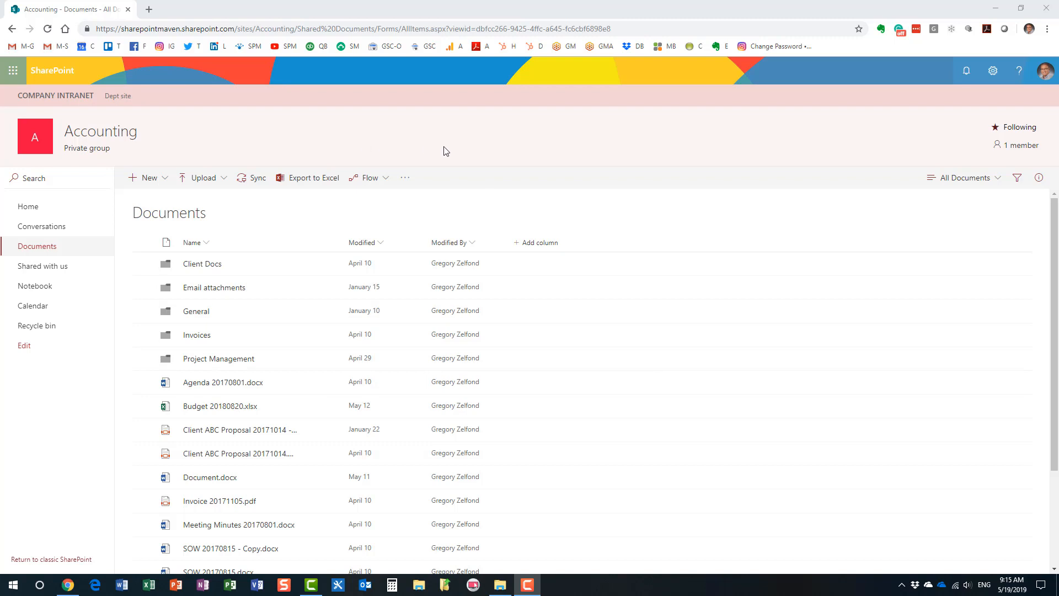
pyautogui.moveTo(297, 162)
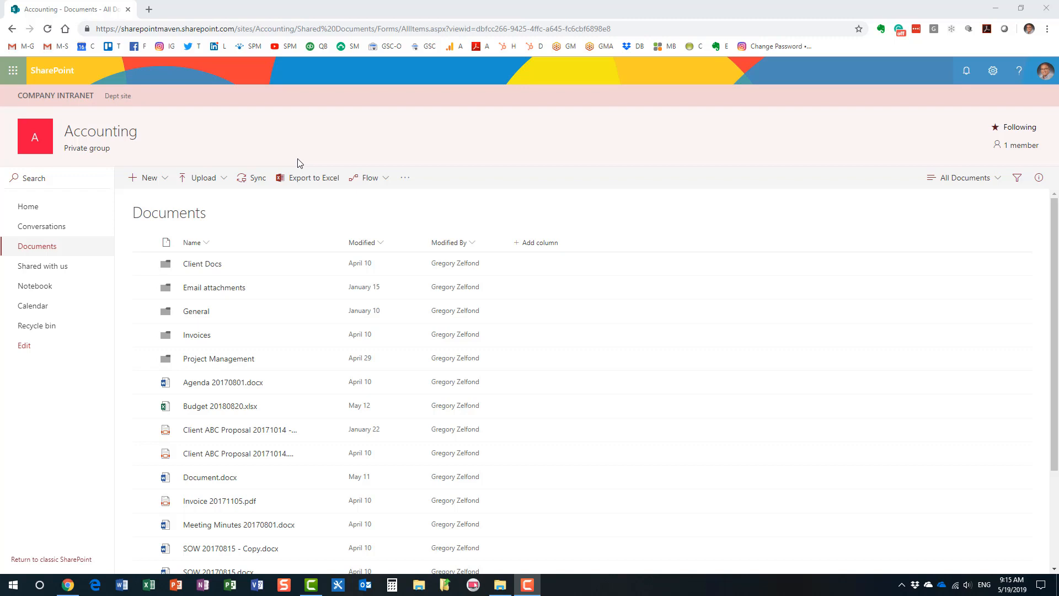
pyautogui.moveTo(256, 163)
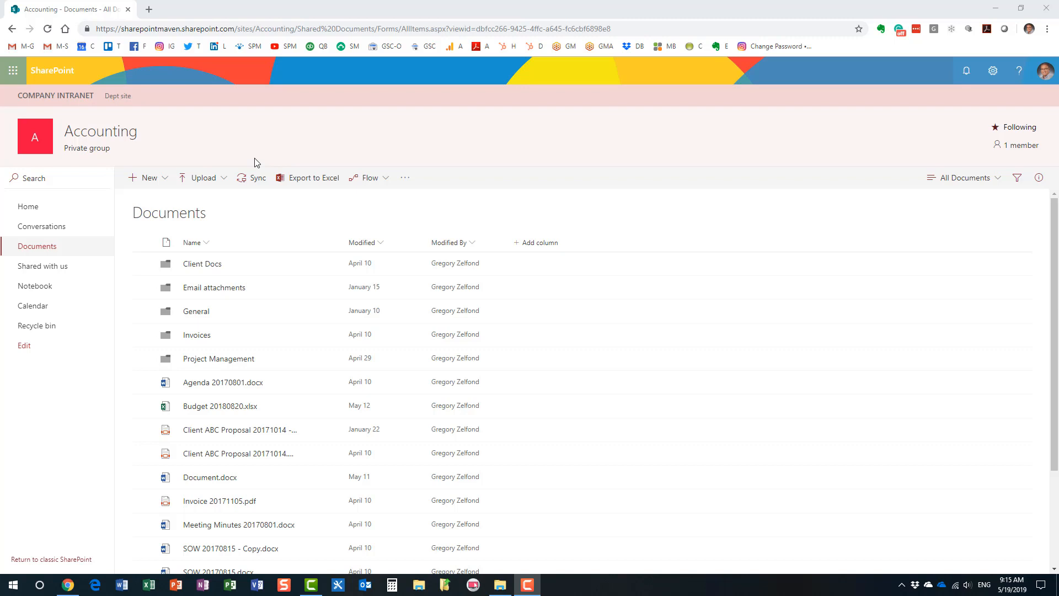
# - Bring up OneDrive's 'Sync your files to this PC' dialog for the Accounting library
pyautogui.click(259, 178)
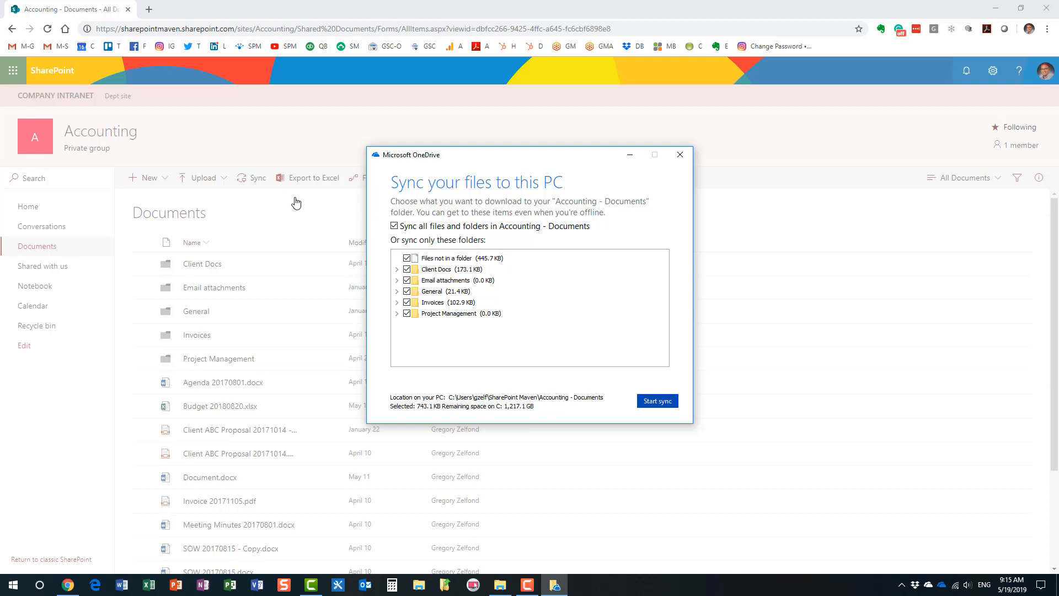
pyautogui.moveTo(462, 381)
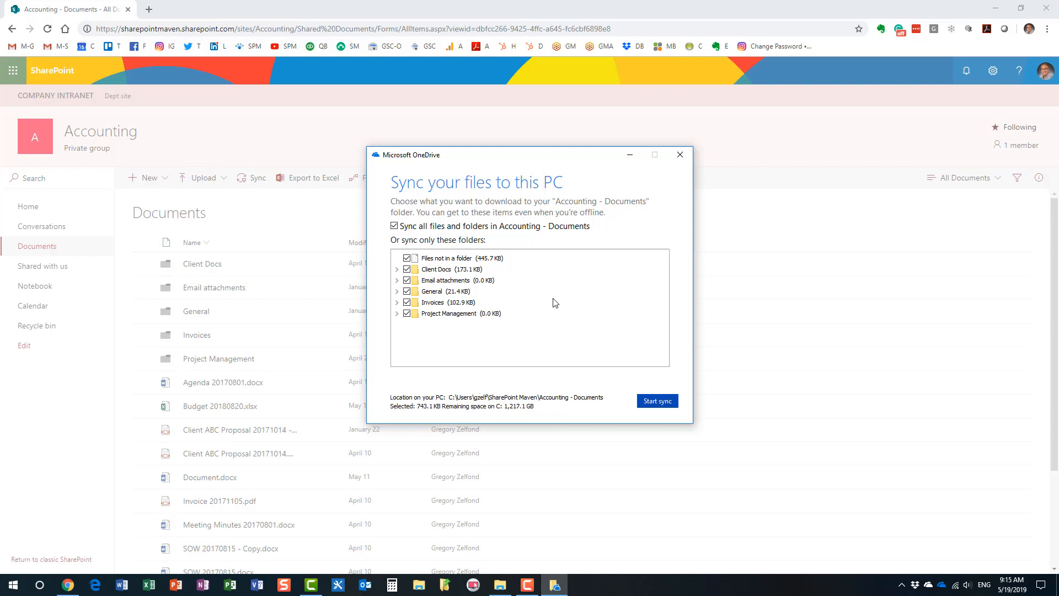
pyautogui.moveTo(541, 254)
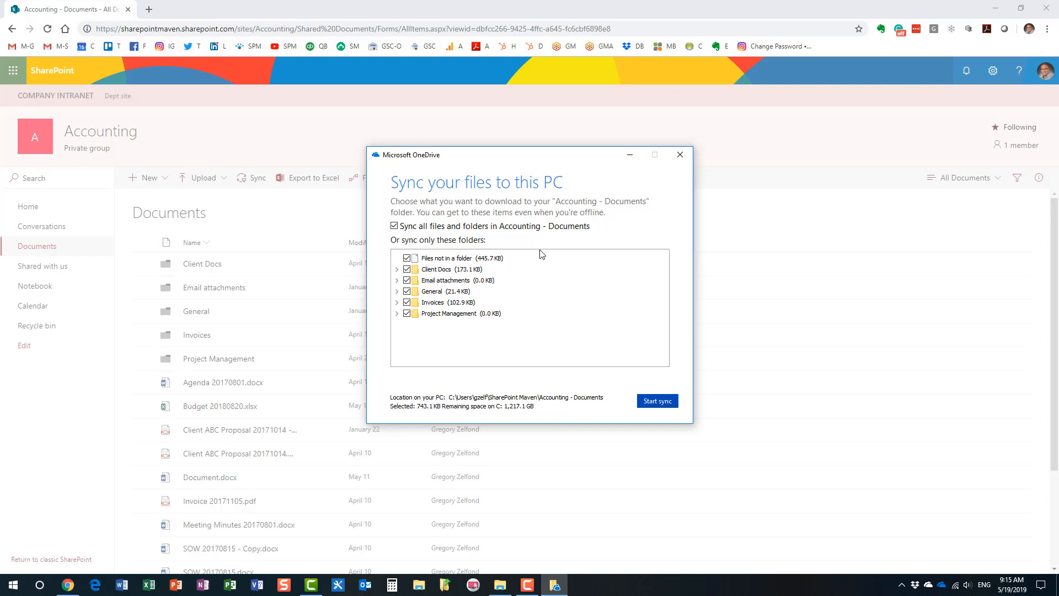
# - Start syncing all six Accounting - Documents folders (743.1 KB) to this PC
pyautogui.click(655, 400)
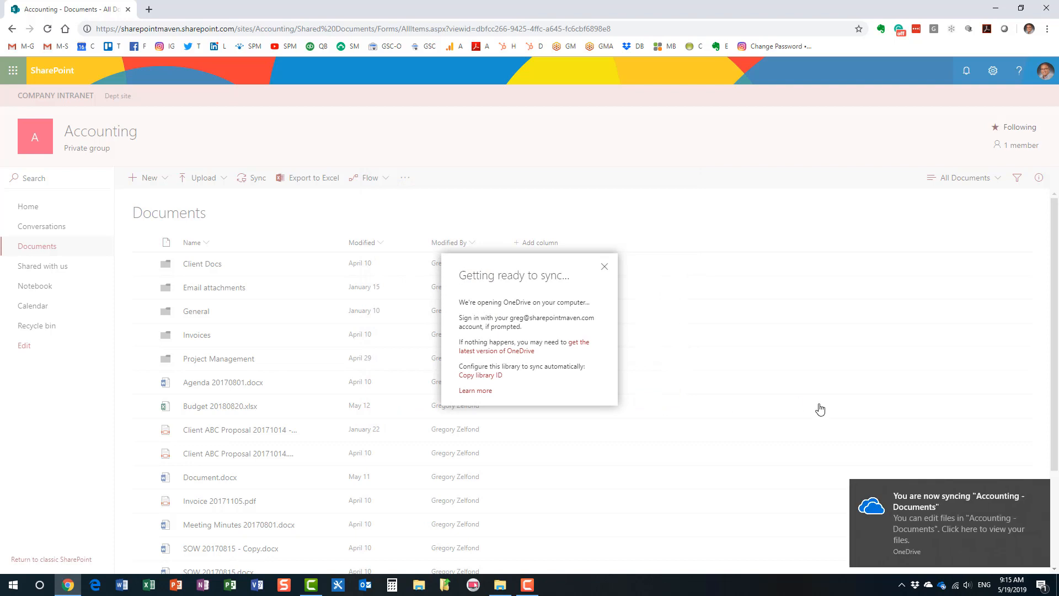
pyautogui.moveTo(897, 389)
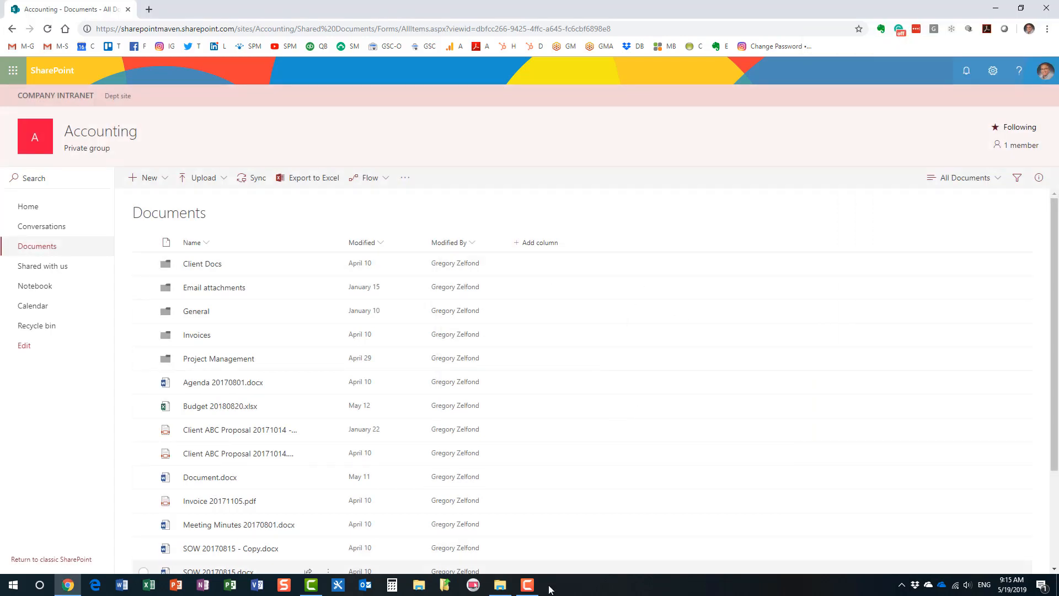
# - Show the synced Accounting - Documents folder under SharePoint Maven with its 17 items
pyautogui.click(498, 584)
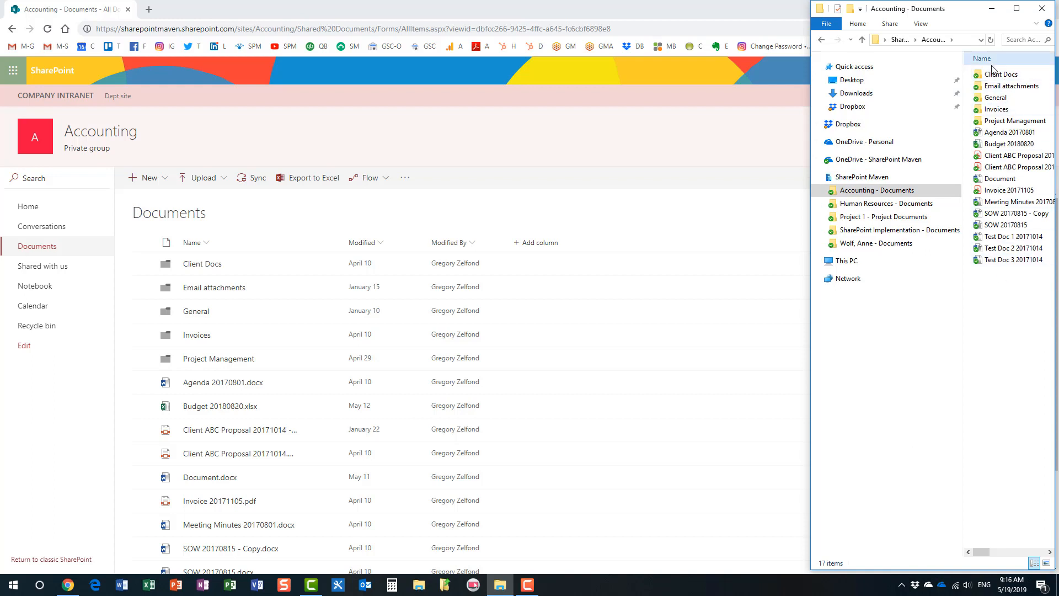
pyautogui.moveTo(999, 110)
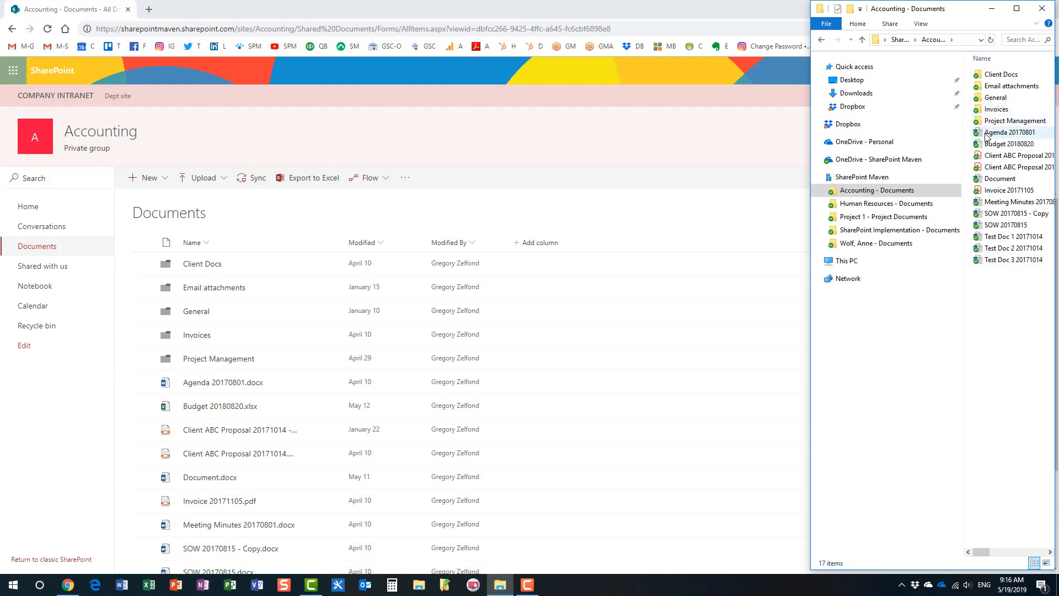
pyautogui.moveTo(1006, 132)
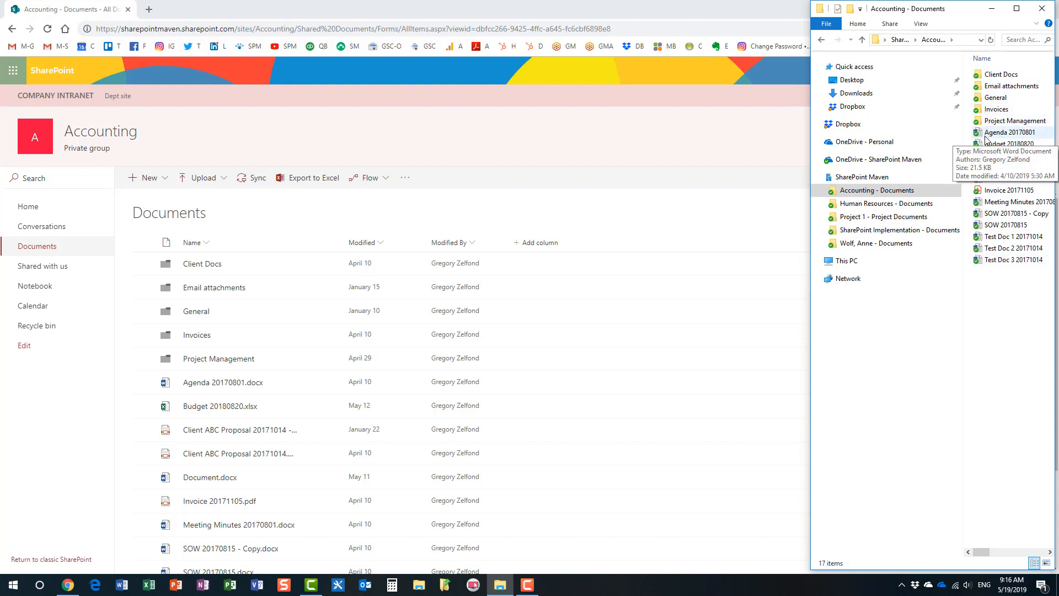
pyautogui.moveTo(992, 139)
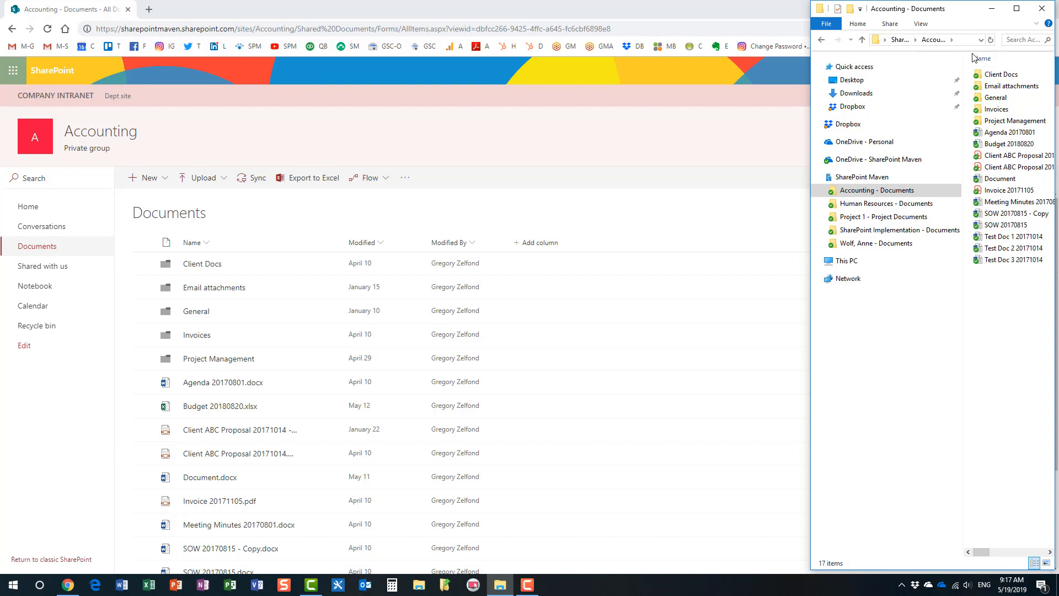
# - Select the empty Client Docs folder among the 17 local items for deletion
pyautogui.click(1014, 132)
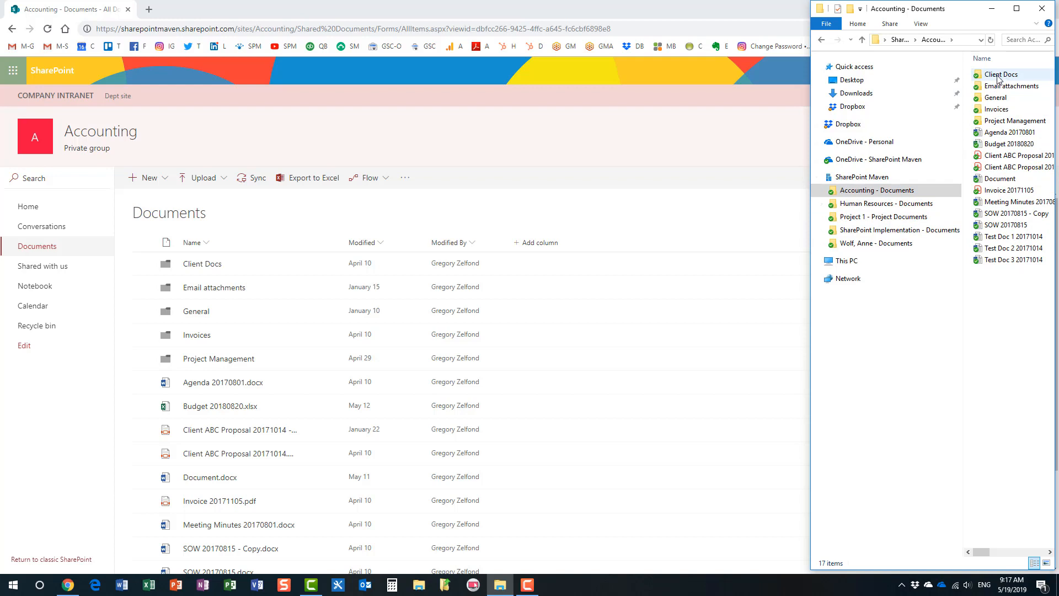
pyautogui.click(1001, 74)
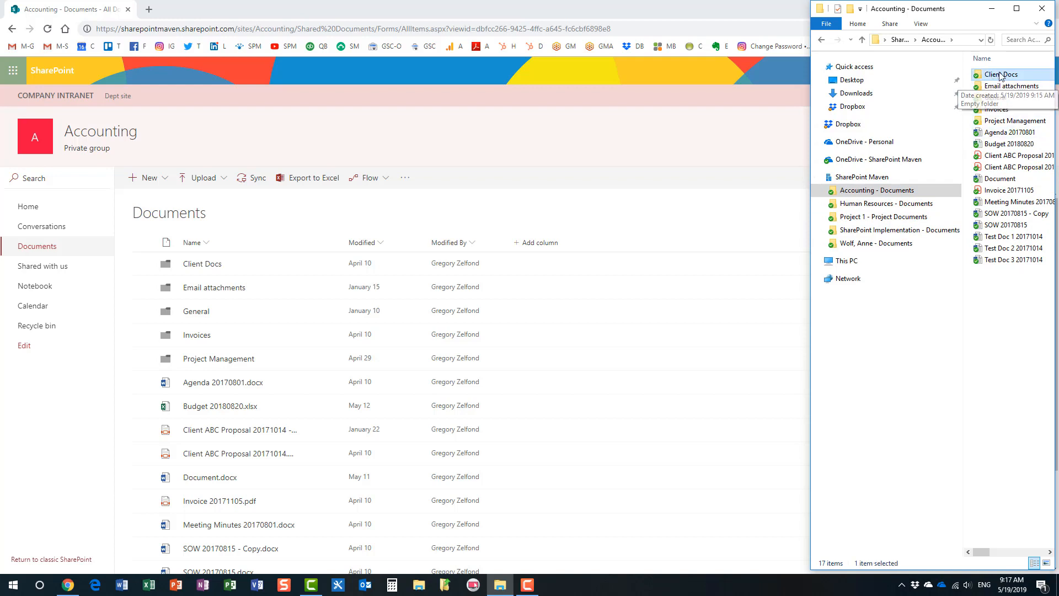
pyautogui.moveTo(1000, 76)
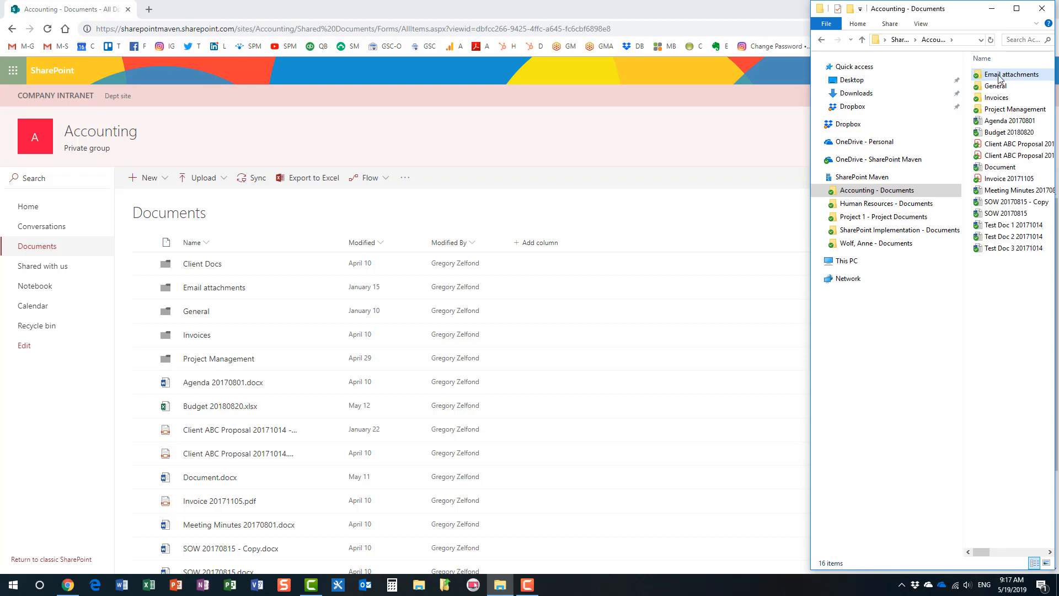
pyautogui.moveTo(1010, 74)
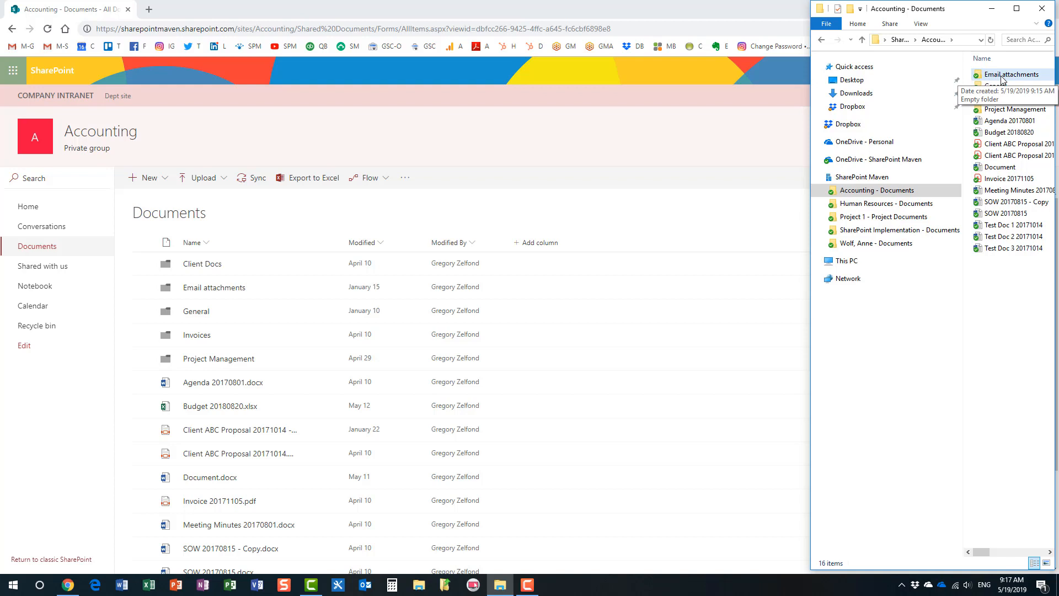
pyautogui.moveTo(250, 269)
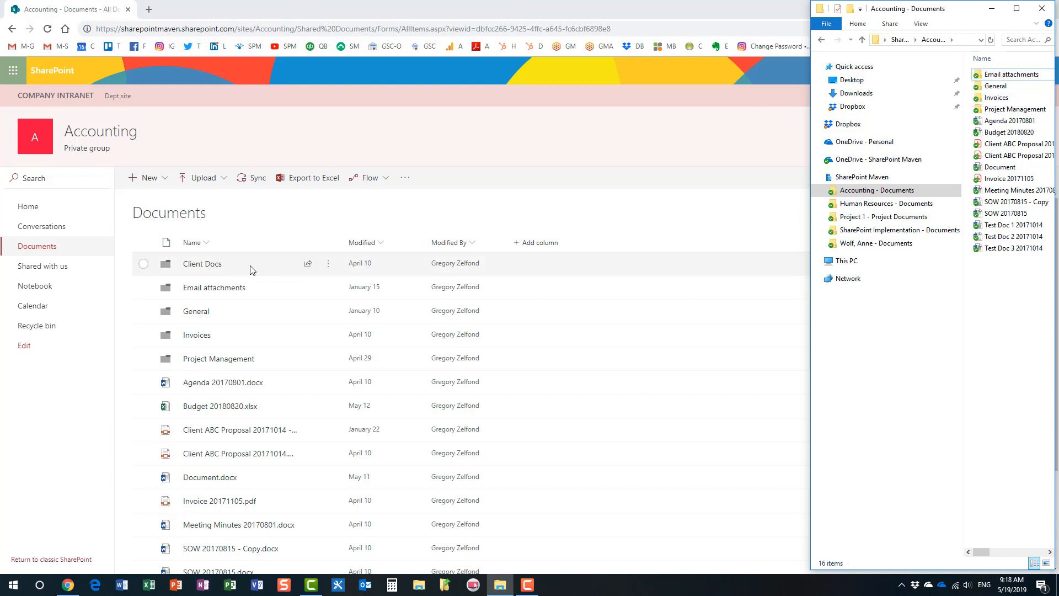
pyautogui.moveTo(266, 271)
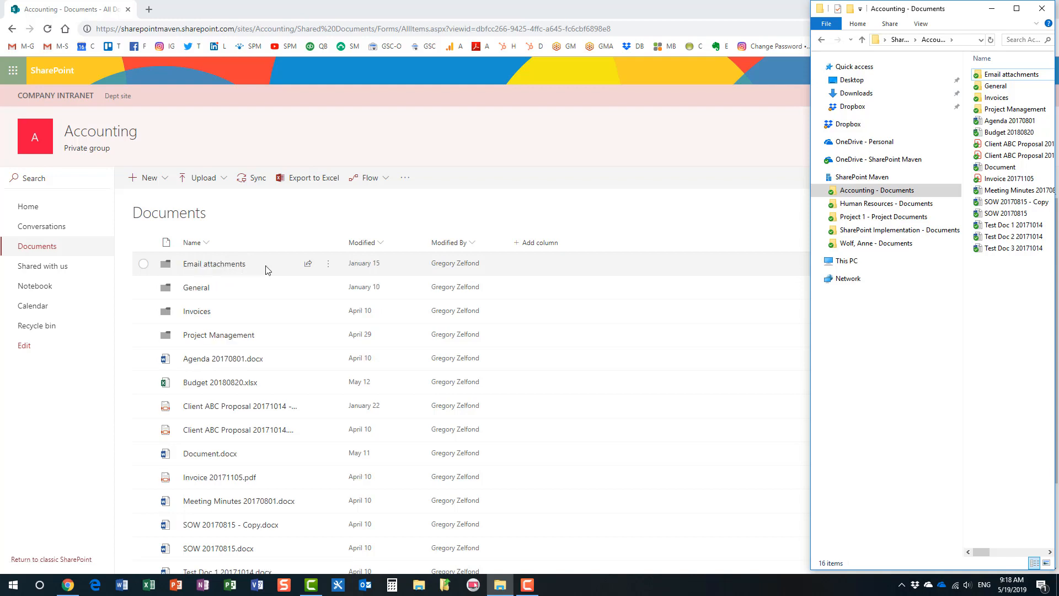
pyautogui.moveTo(327, 222)
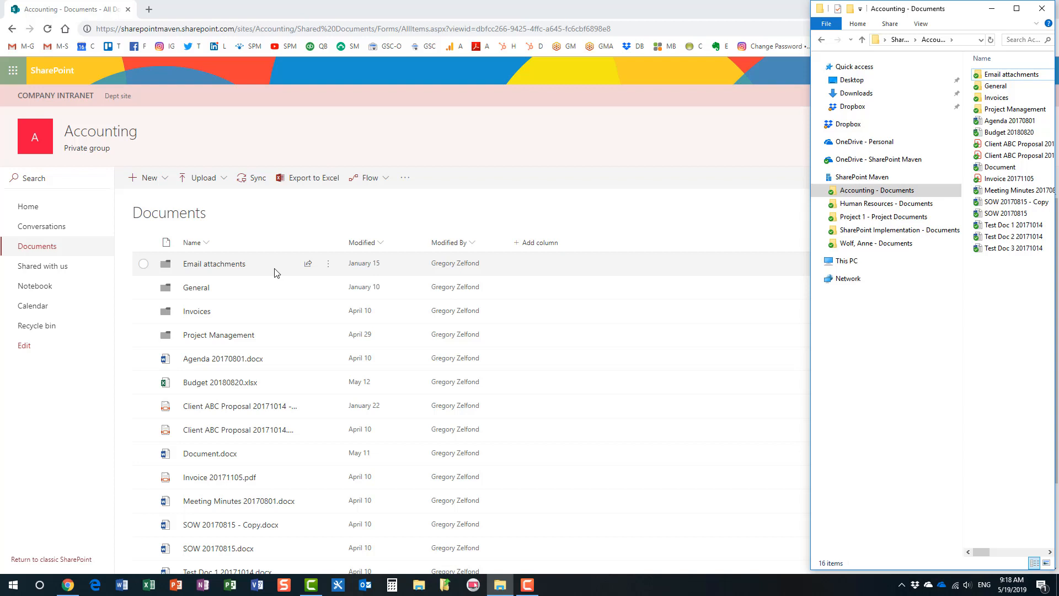
pyautogui.moveTo(200, 285)
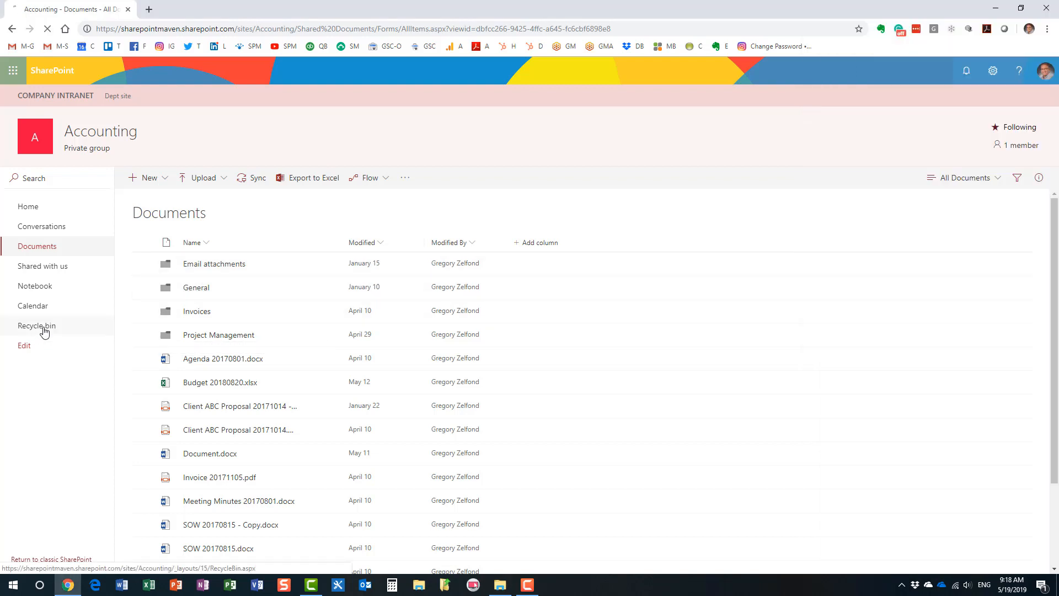
pyautogui.click(36, 325)
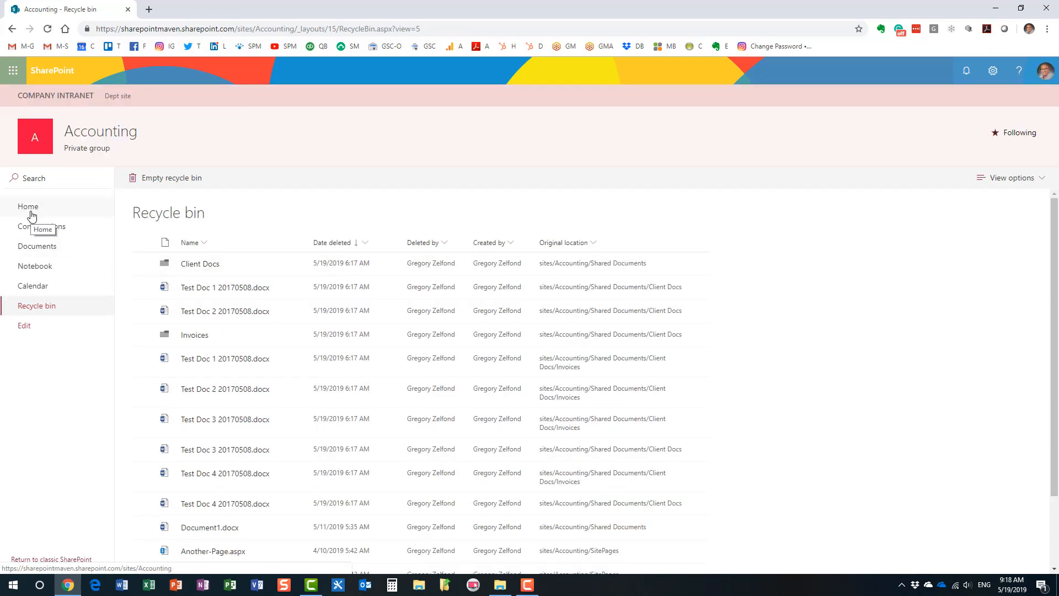
pyautogui.click(38, 246)
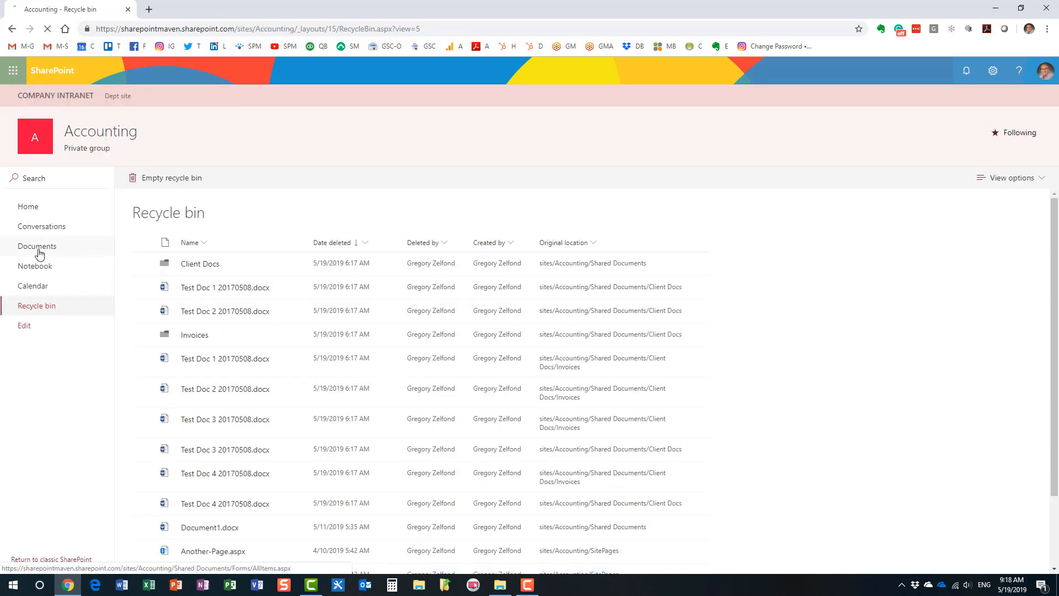
pyautogui.click(37, 246)
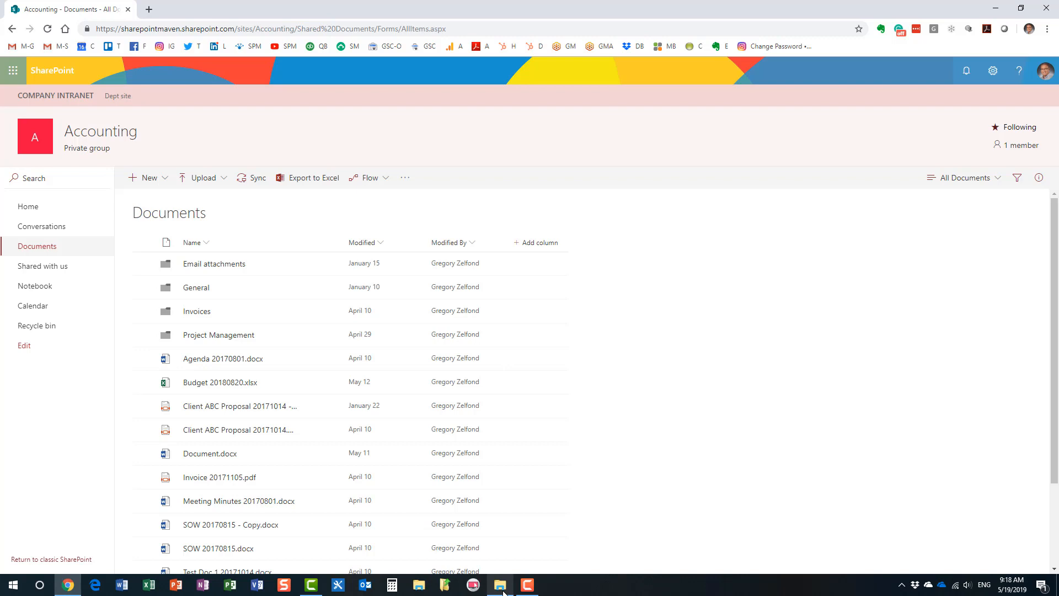
pyautogui.click(498, 584)
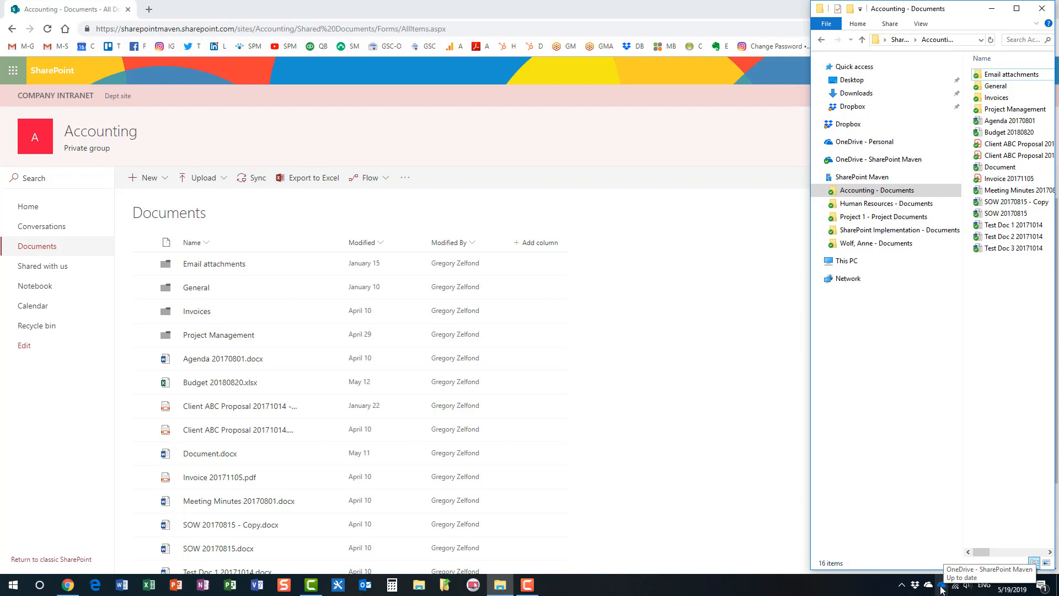
# - Bring up OneDrive settings on the Account tab listing six syncing locations
pyautogui.click(941, 585)
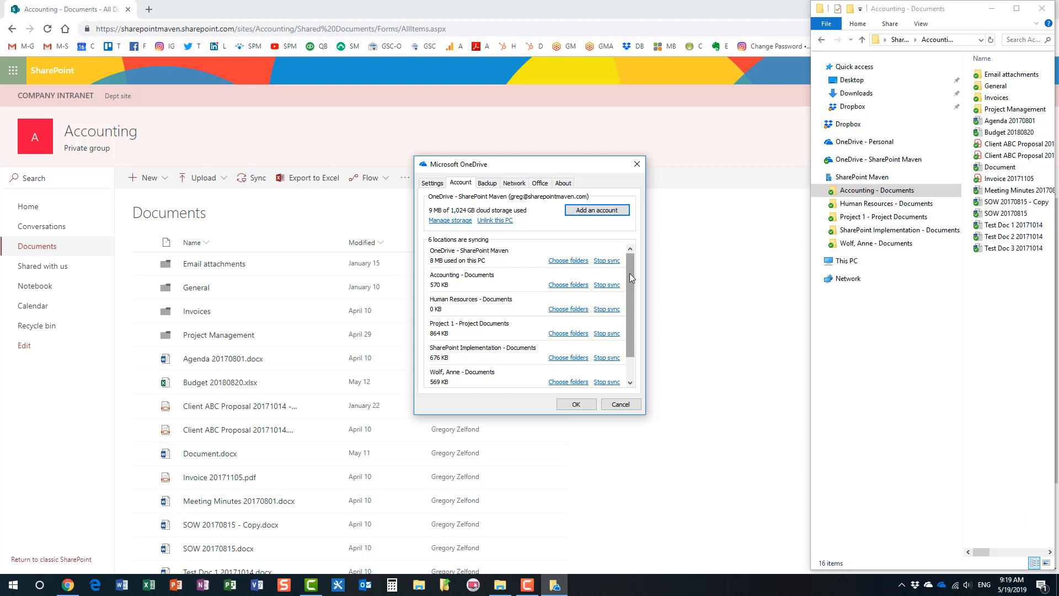
pyautogui.moveTo(600, 351)
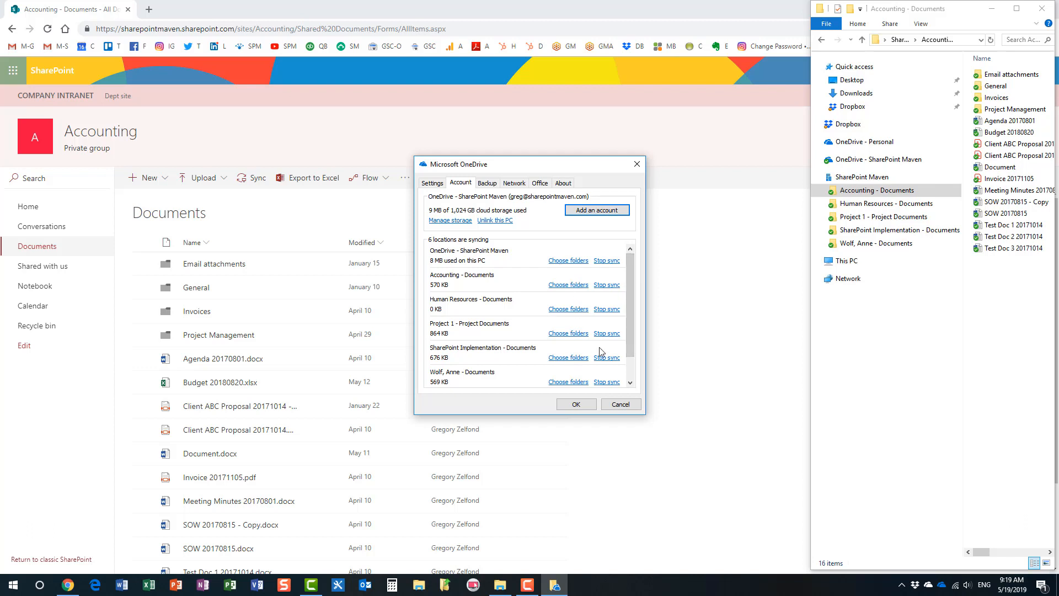
# - Stop syncing Accounting - Documents in OneDrive Account settings and confirm
pyautogui.scroll(-3)
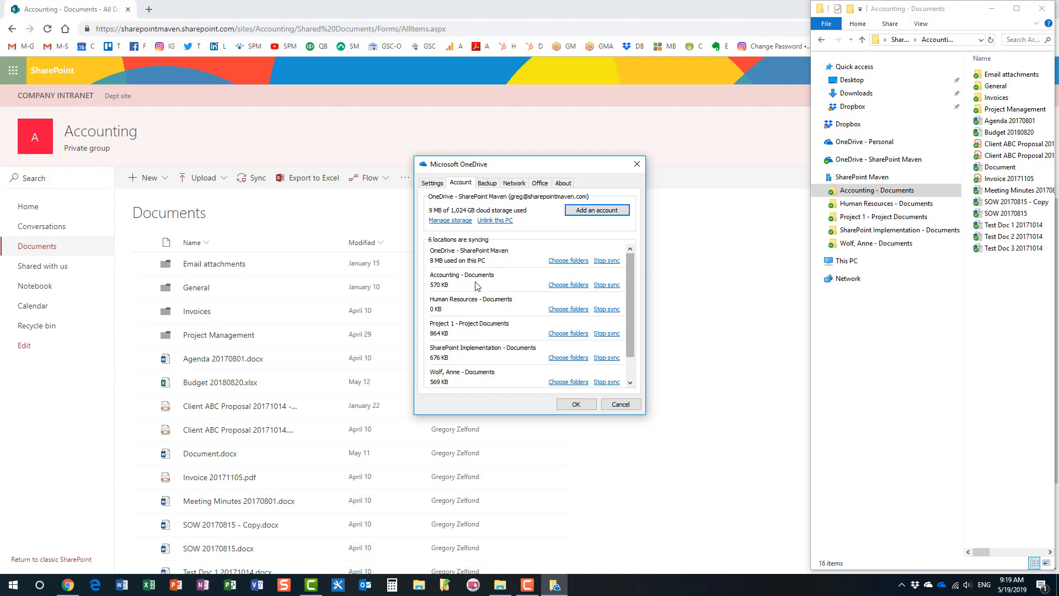
pyautogui.moveTo(605, 285)
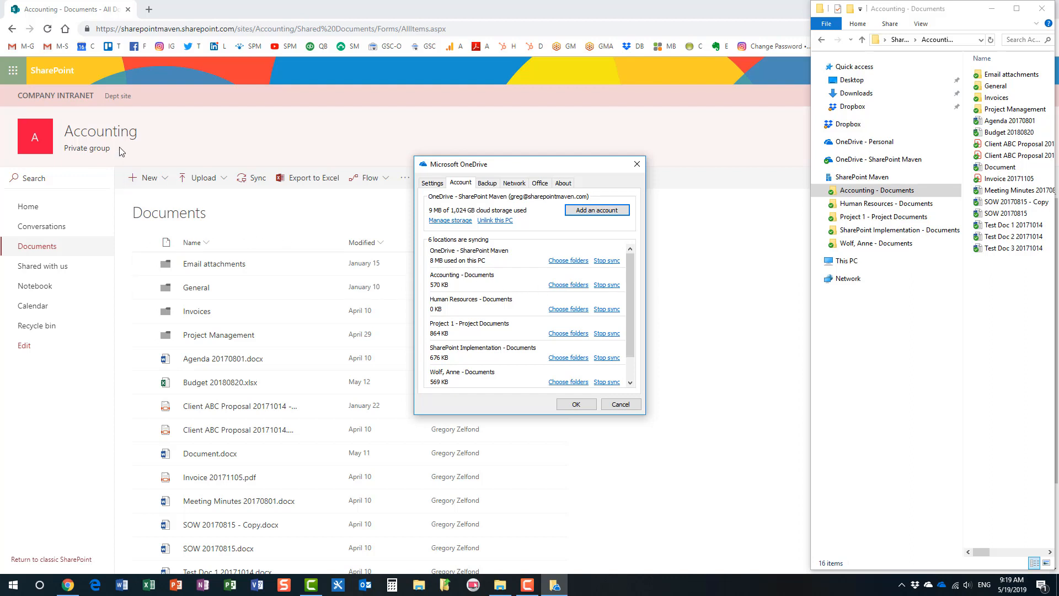
pyautogui.moveTo(606, 292)
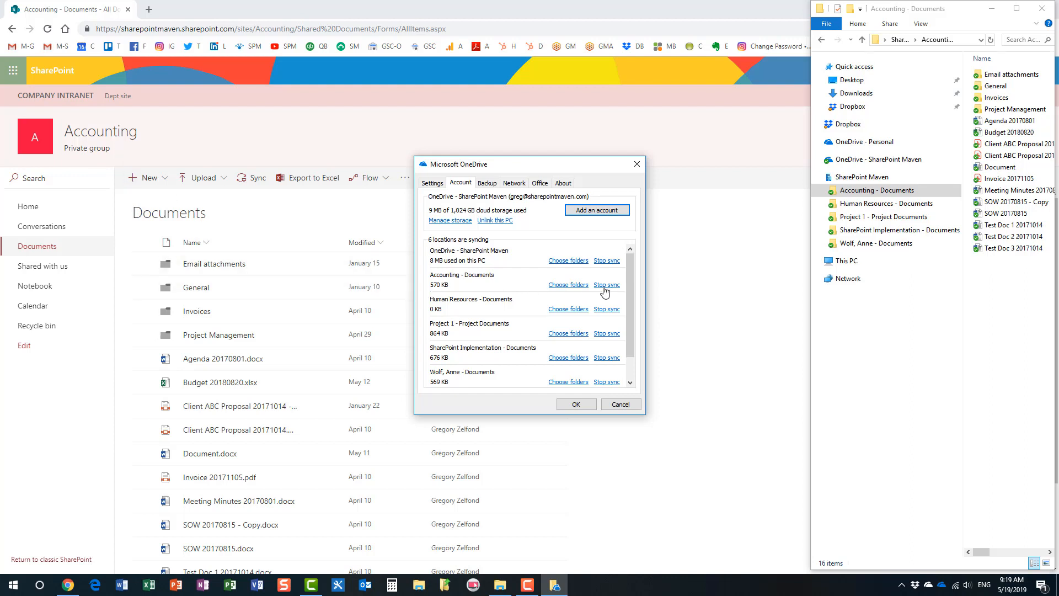
pyautogui.click(606, 284)
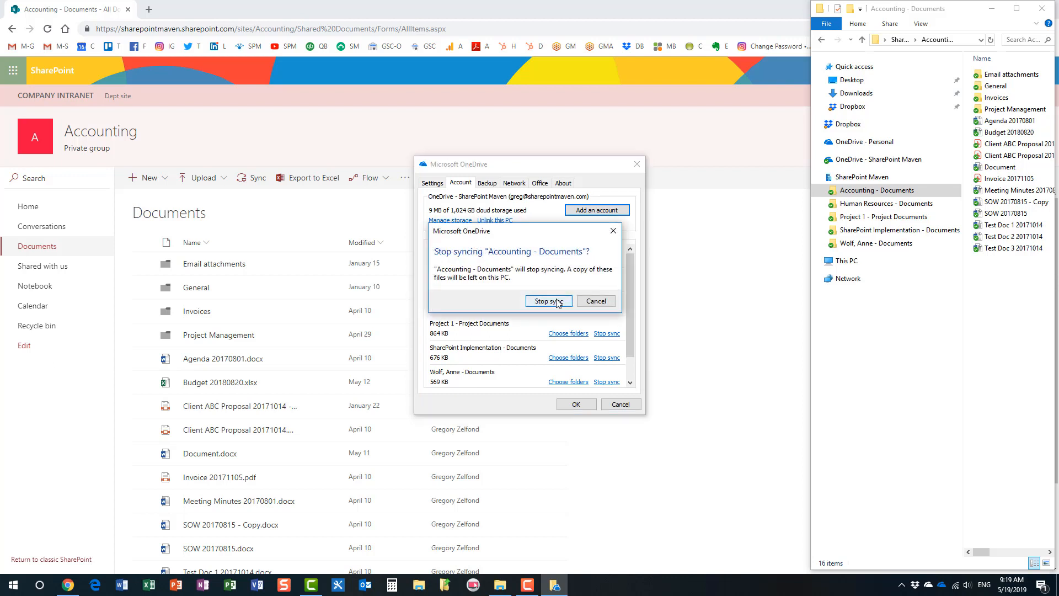
pyautogui.click(547, 301)
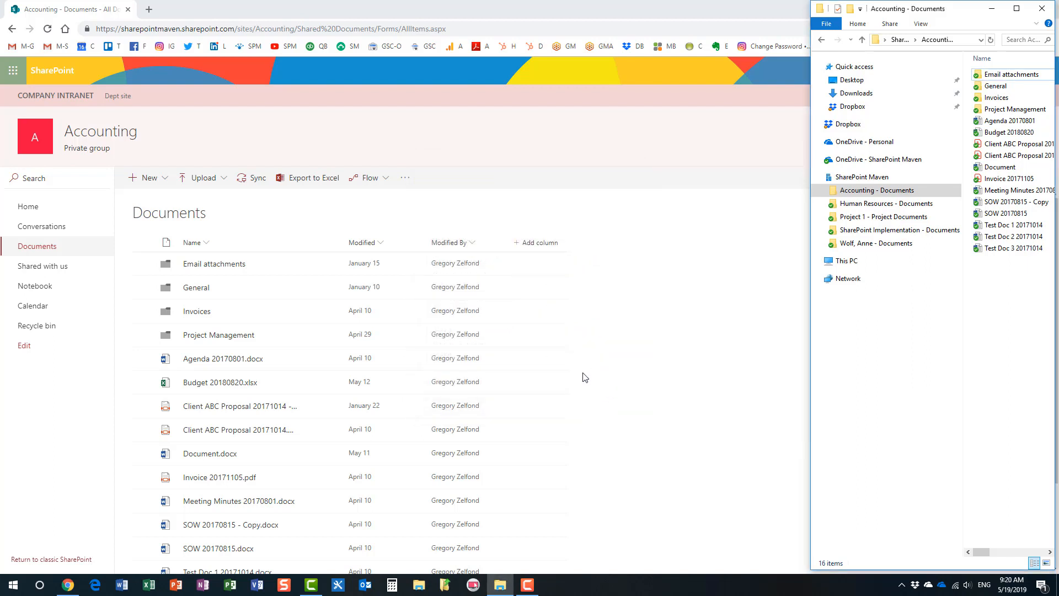
pyautogui.click(878, 190)
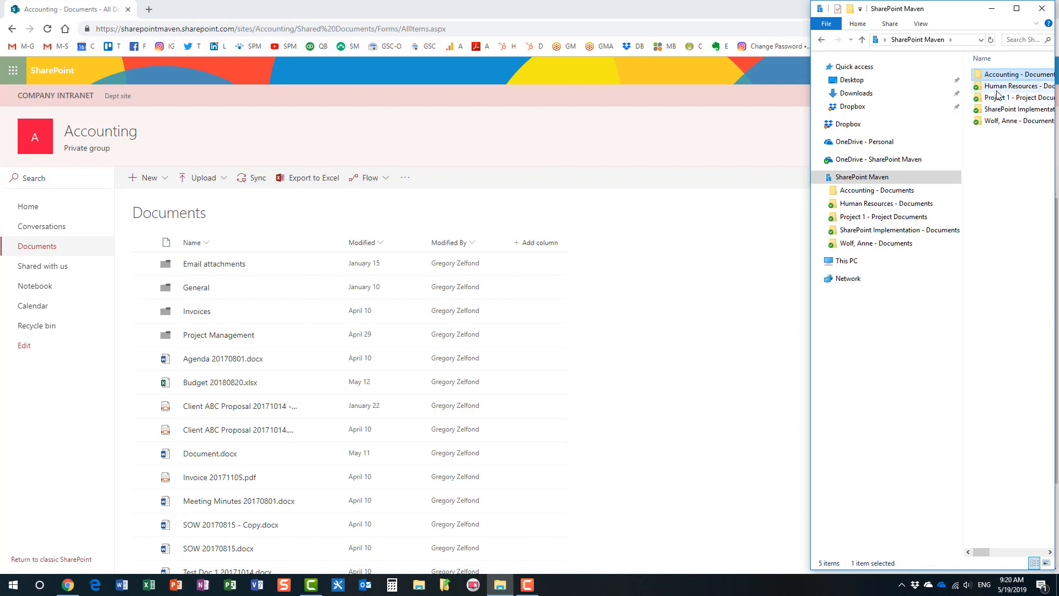
# - Review the unsynced Accounting - Documents folder's contents under SharePoint Maven
pyautogui.doubleClick(1018, 74)
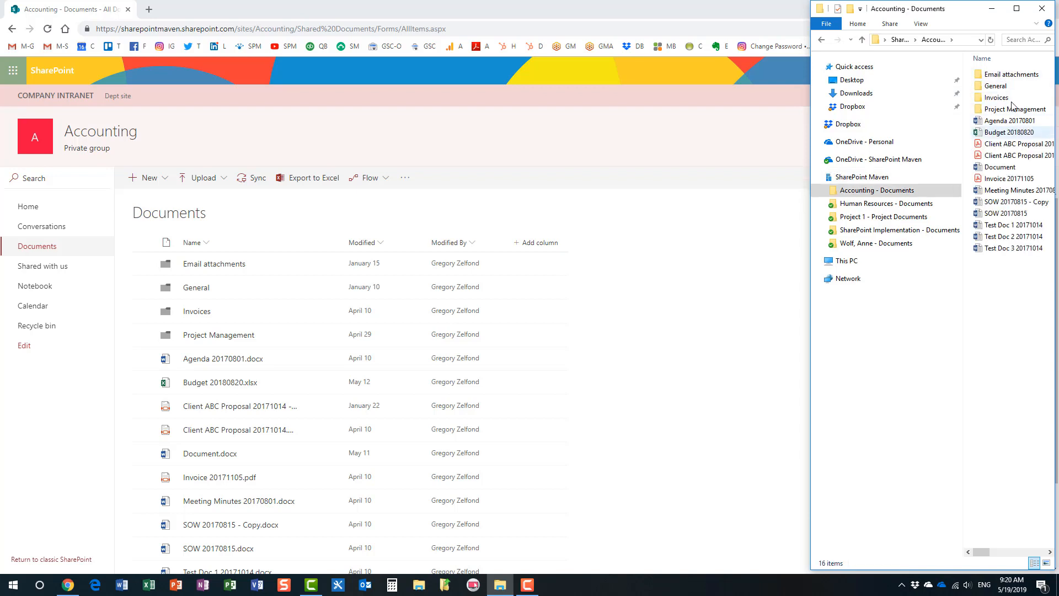
pyautogui.click(1010, 120)
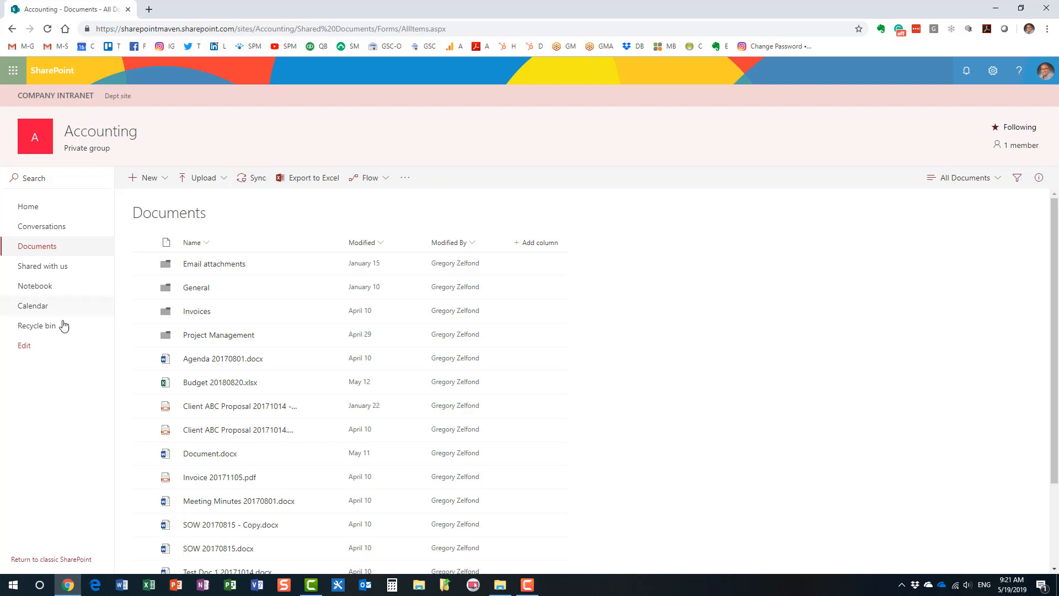
pyautogui.click(37, 326)
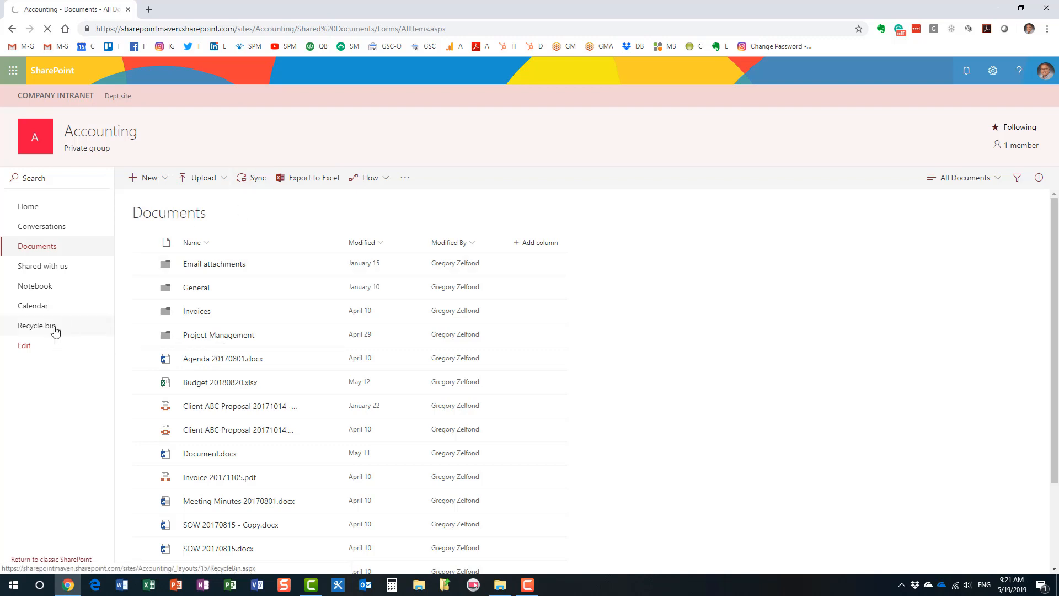
pyautogui.click(36, 325)
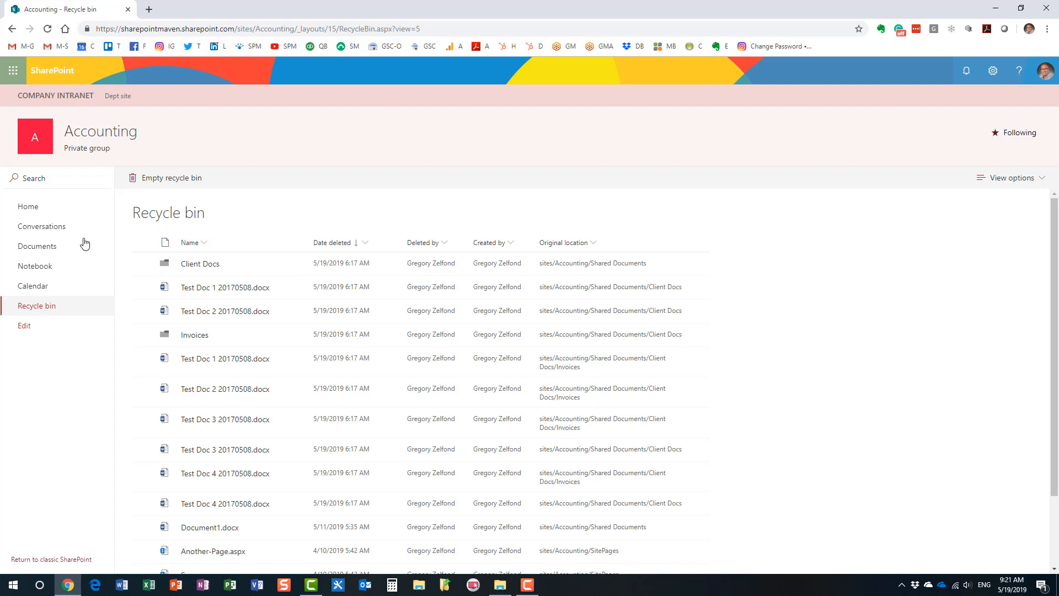
pyautogui.click(37, 244)
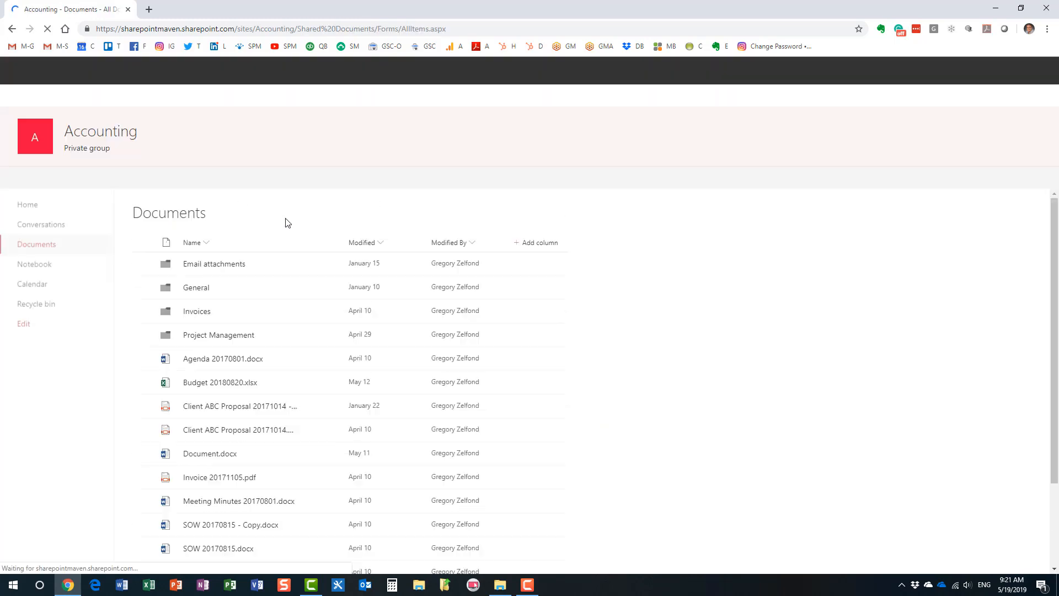